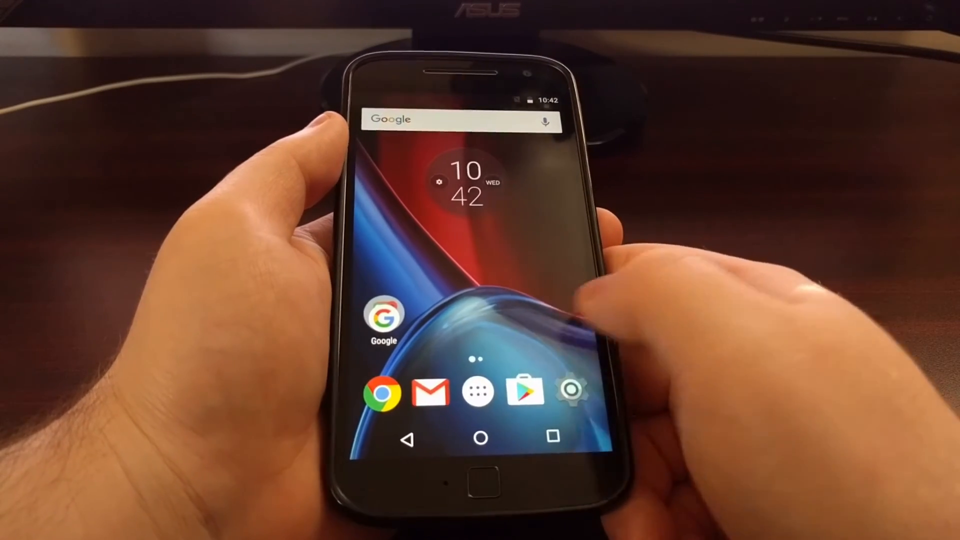
# Launch the SuperSU Free app from the home screen
pyautogui.click(478, 392)
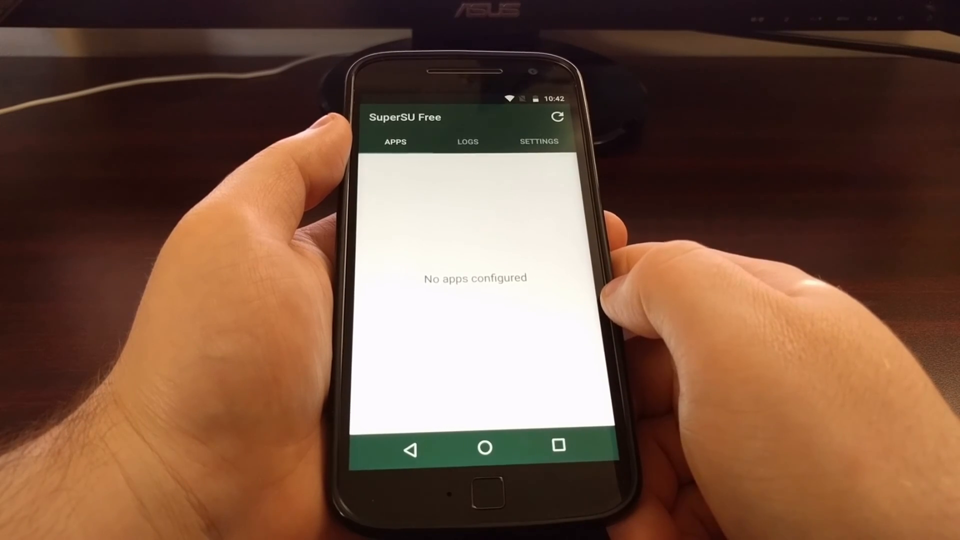
# Switch to the LOGS tab to view the empty superuser request log
pyautogui.click(467, 141)
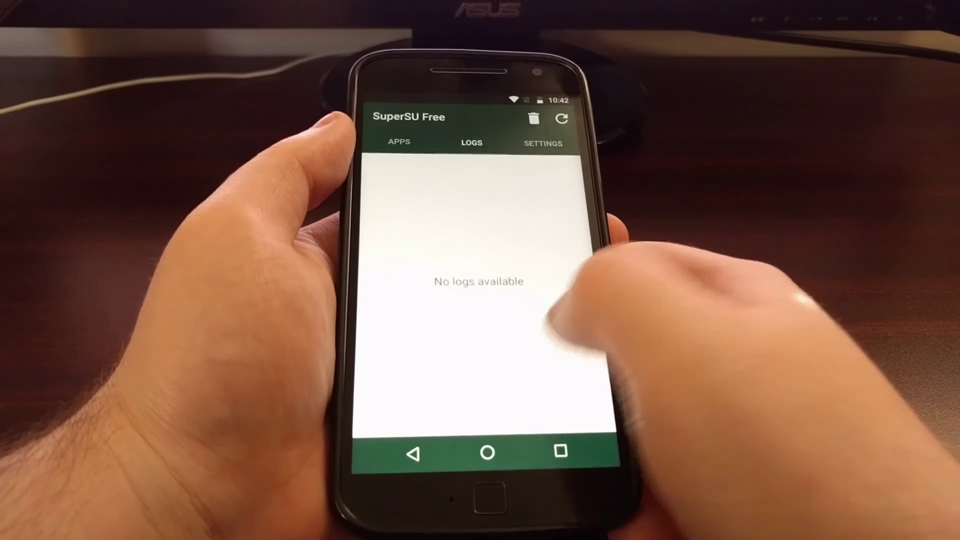